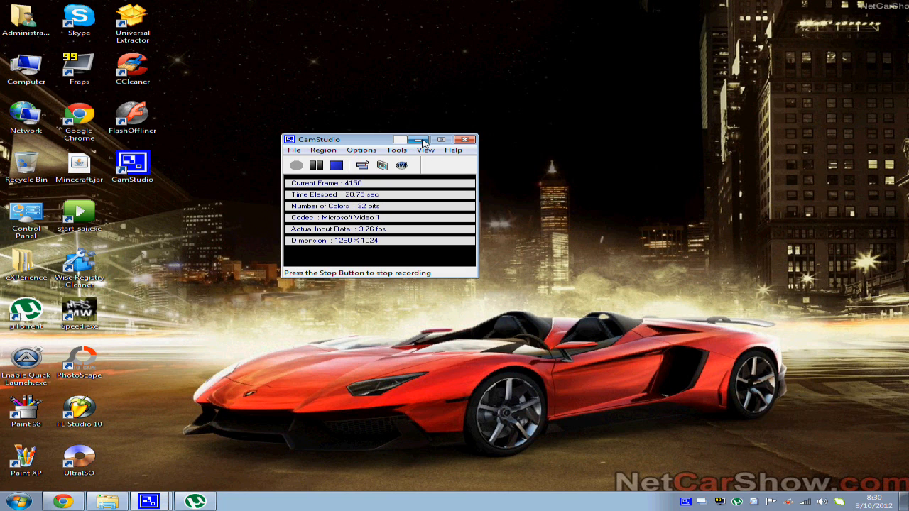
{"action": "mouse_move", "coordinate": [418, 140]}
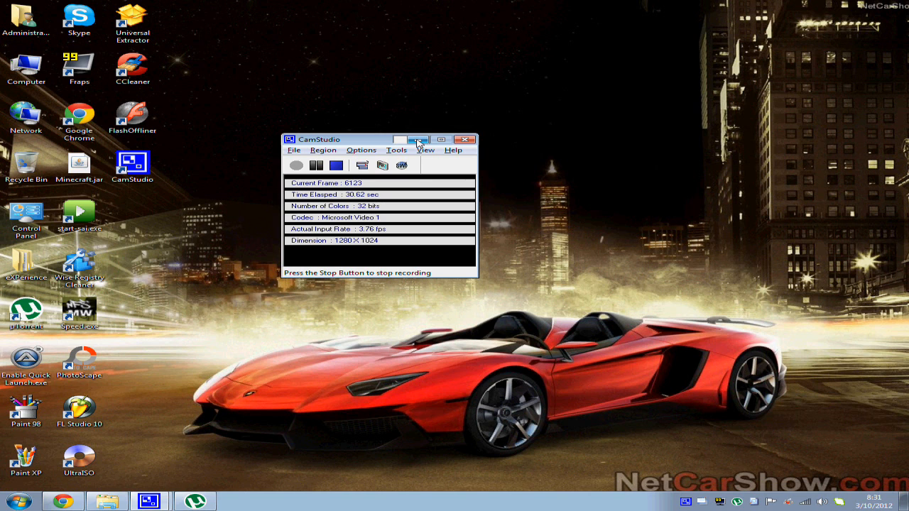
{"action": "mouse_move", "coordinate": [417, 140]}
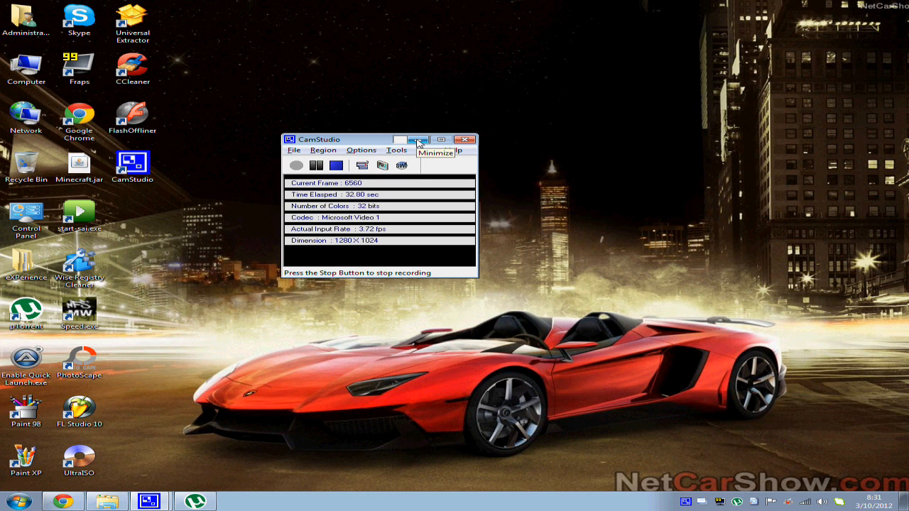
Tuck away the CamStudio recorder so uTorrent's FruityLoops Studio download is visible.
{"action": "left_click", "coordinate": [417, 139]}
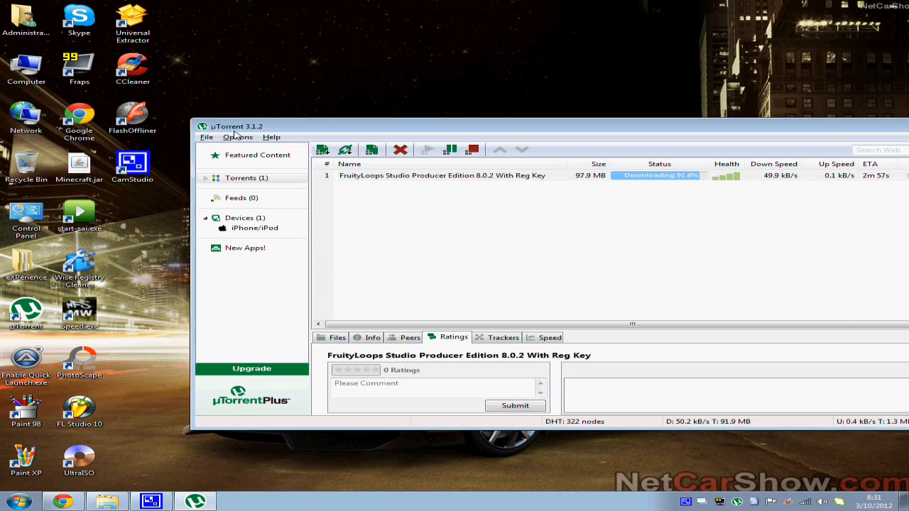
{"action": "mouse_move", "coordinate": [301, 132]}
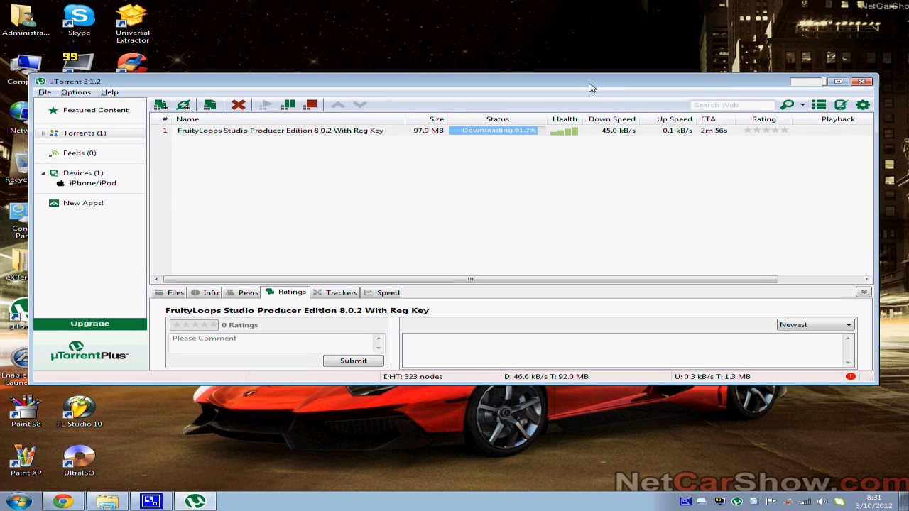
{"action": "mouse_move", "coordinate": [818, 81]}
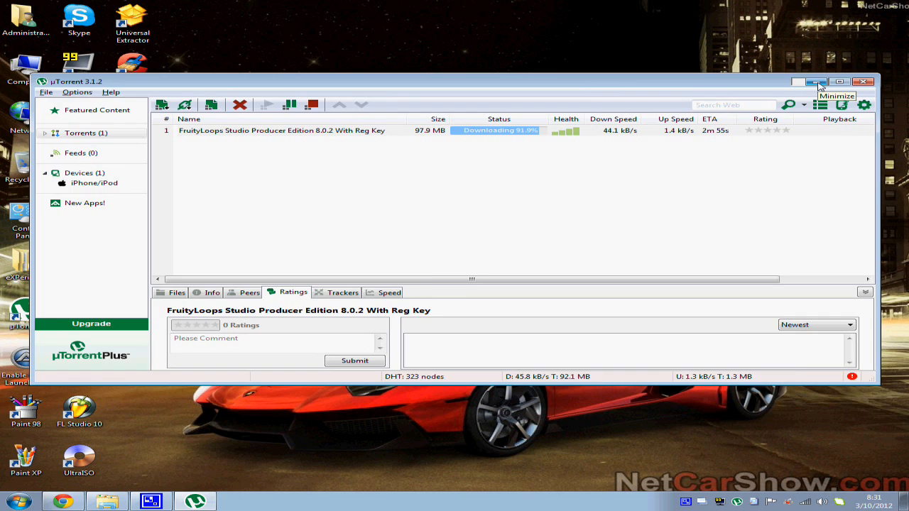
Run a Torrentz search for 'need for speed the run' and get its 98 results.
{"action": "left_click", "coordinate": [819, 81]}
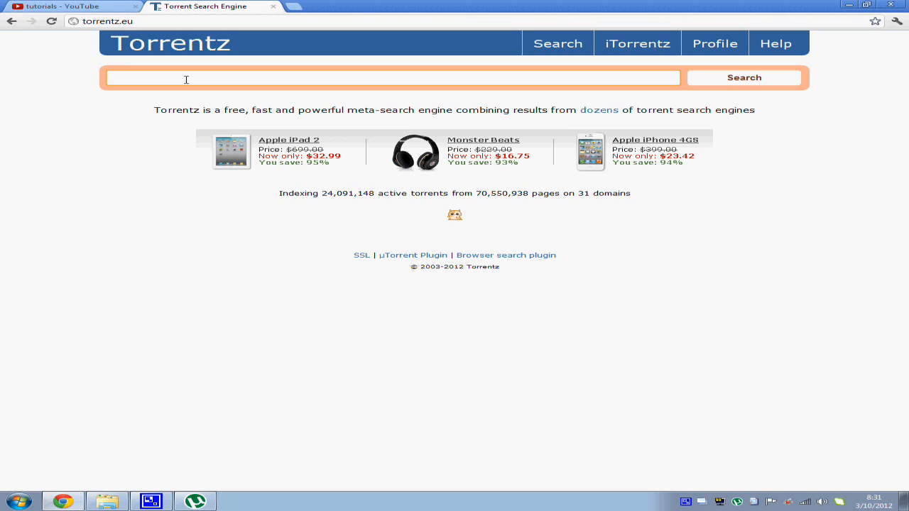
{"action": "type", "text": "need fo"}
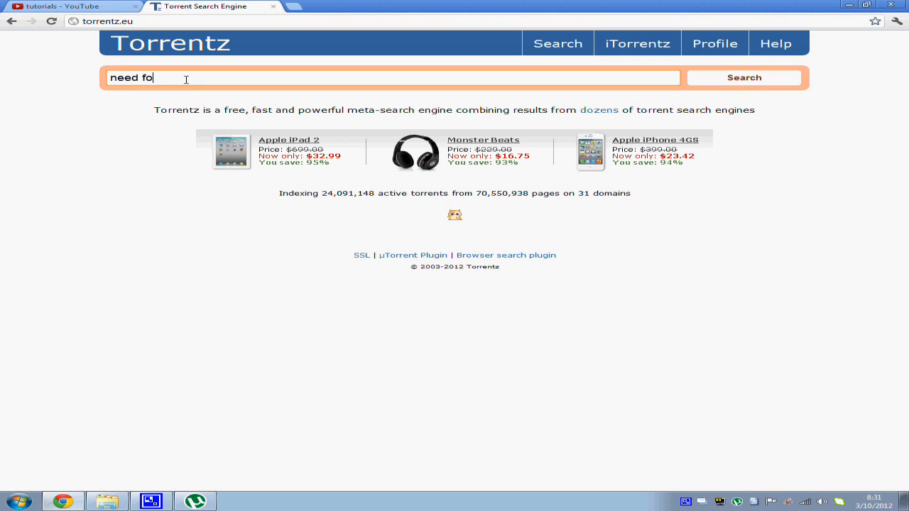
{"action": "type", "text": "r speed the run"}
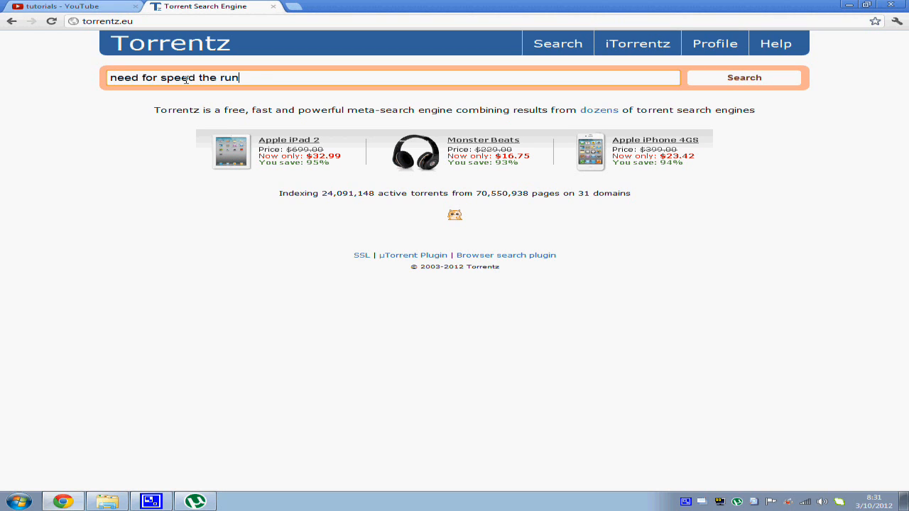
{"action": "left_click", "coordinate": [744, 77]}
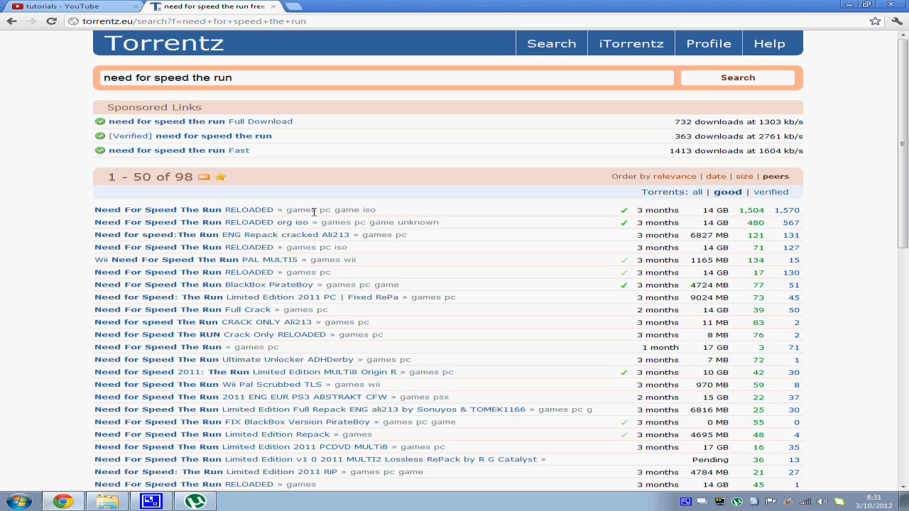
Go to the top Need.For.Speed.The.Run-RELOADED result's page of download sites and trackers.
{"action": "scroll", "scroll_direction": "down", "scroll_amount": 3}
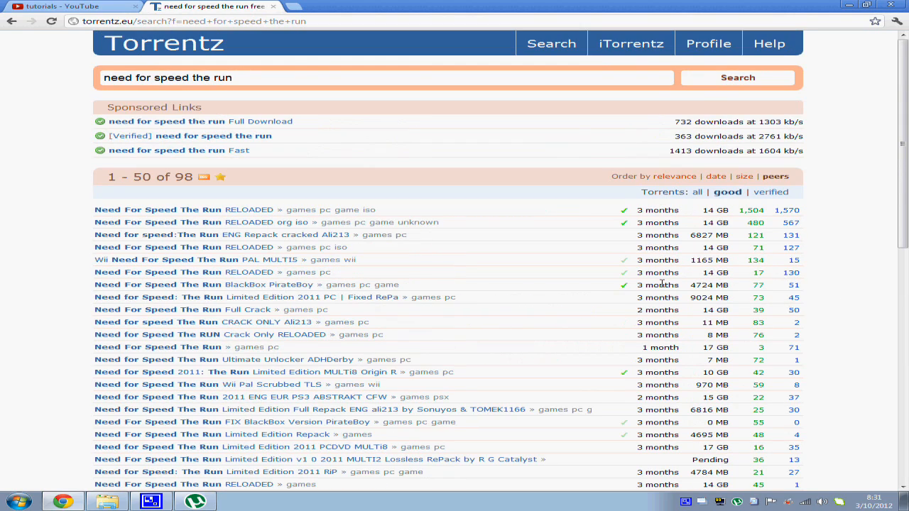
{"action": "mouse_move", "coordinate": [559, 234]}
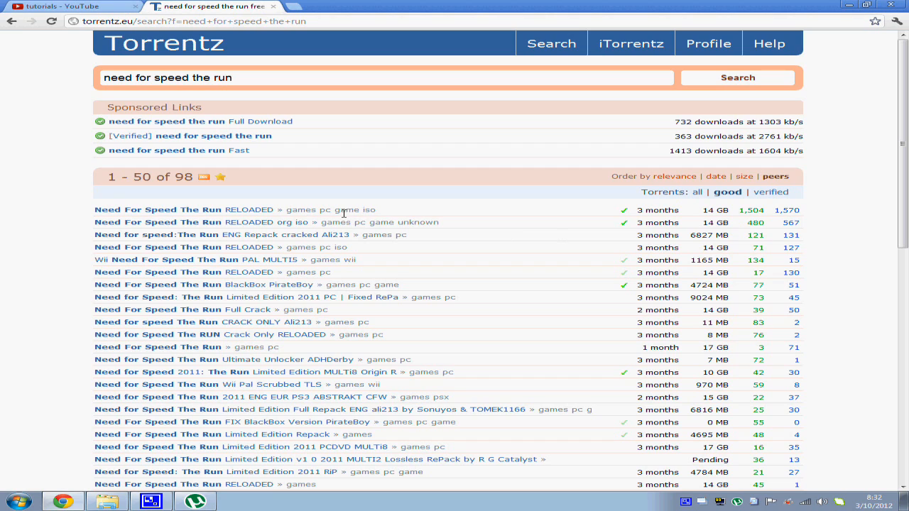
{"action": "left_click", "coordinate": [159, 210]}
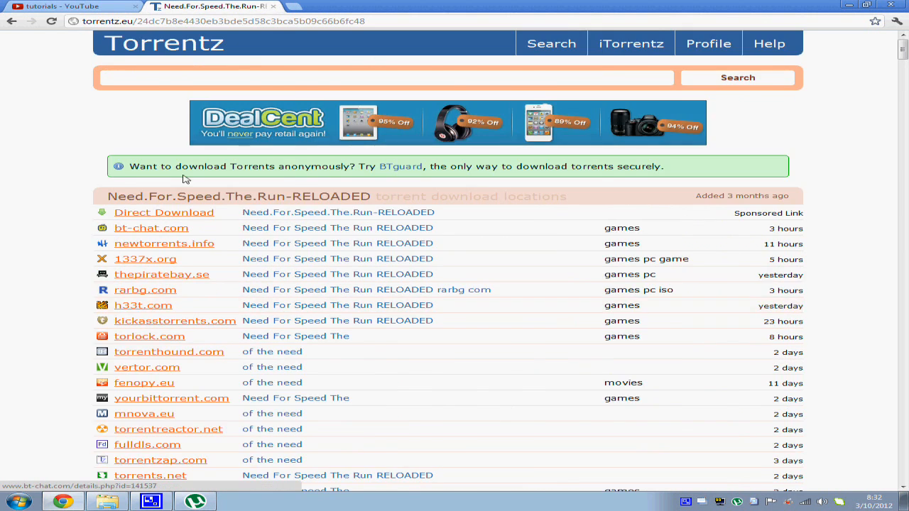
{"action": "scroll", "scroll_direction": "down", "scroll_amount": 3}
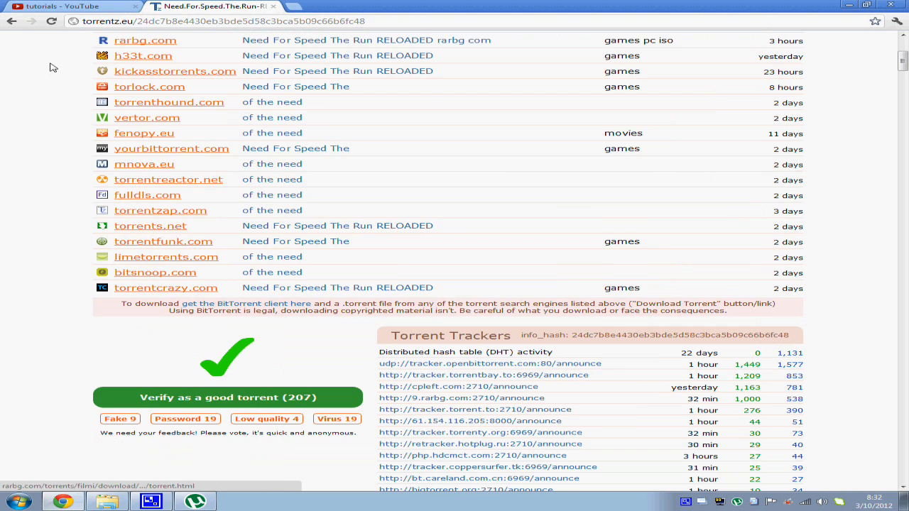
{"action": "scroll", "scroll_direction": "up", "scroll_amount": 3}
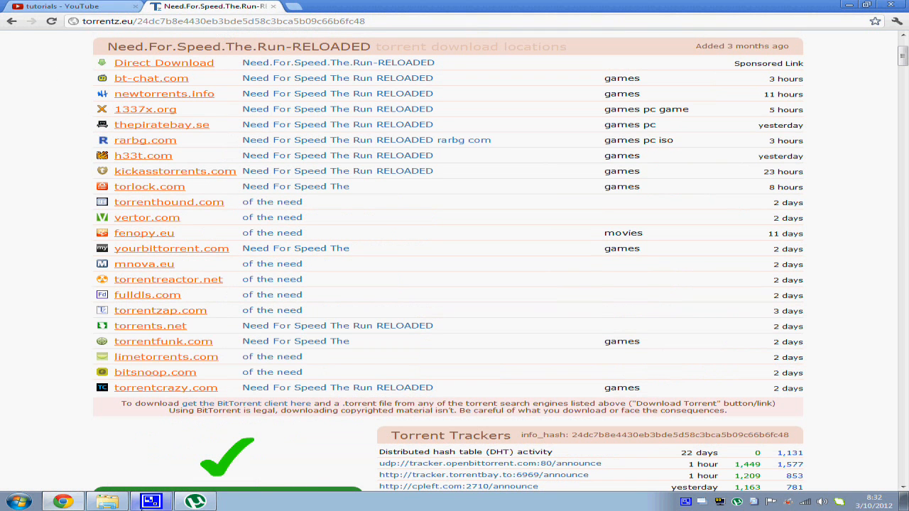
{"action": "mouse_move", "coordinate": [196, 500]}
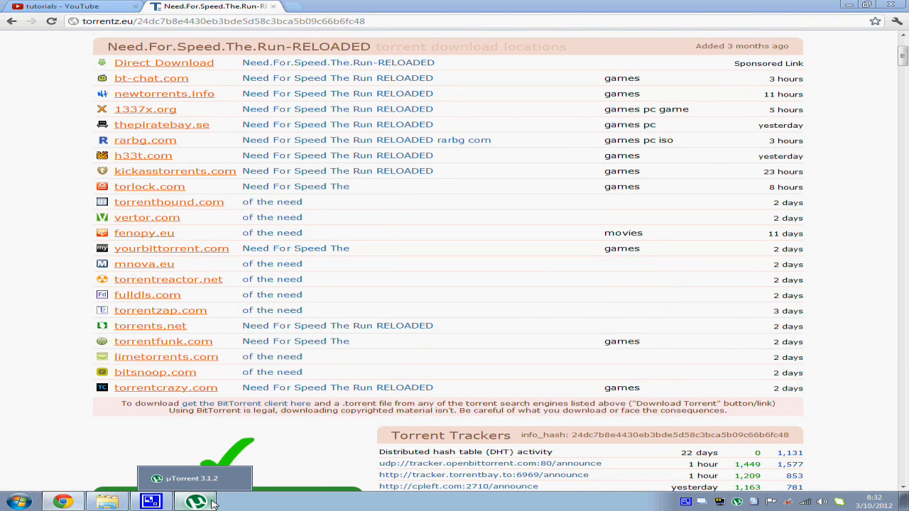
In uTorrent's torrent-choosing window, pick the Paint_Tool_Sai torrent in Downloads, then cancel without adding it.
{"action": "left_click", "coordinate": [45, 93]}
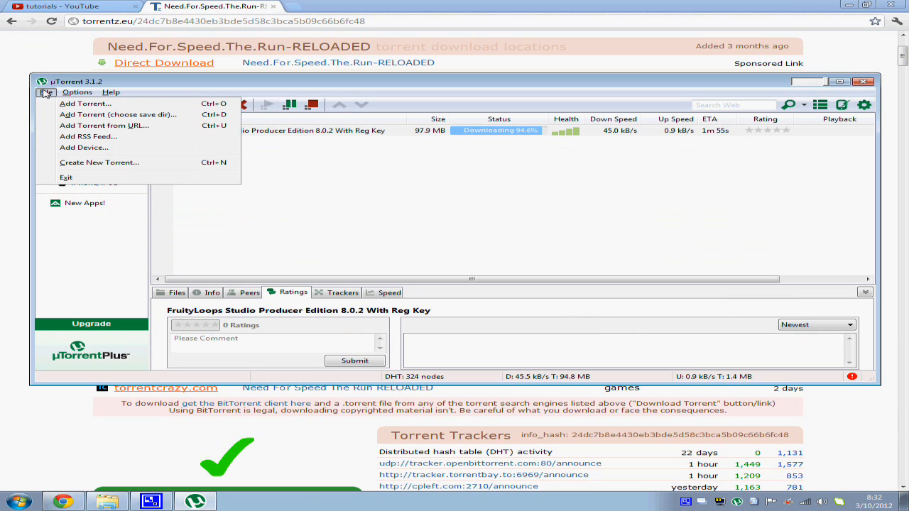
{"action": "mouse_move", "coordinate": [85, 103]}
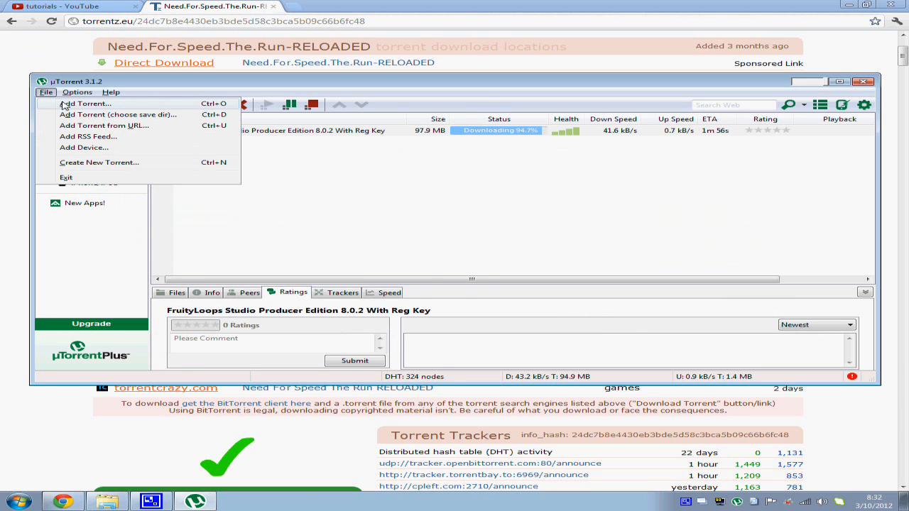
{"action": "left_click", "coordinate": [84, 103]}
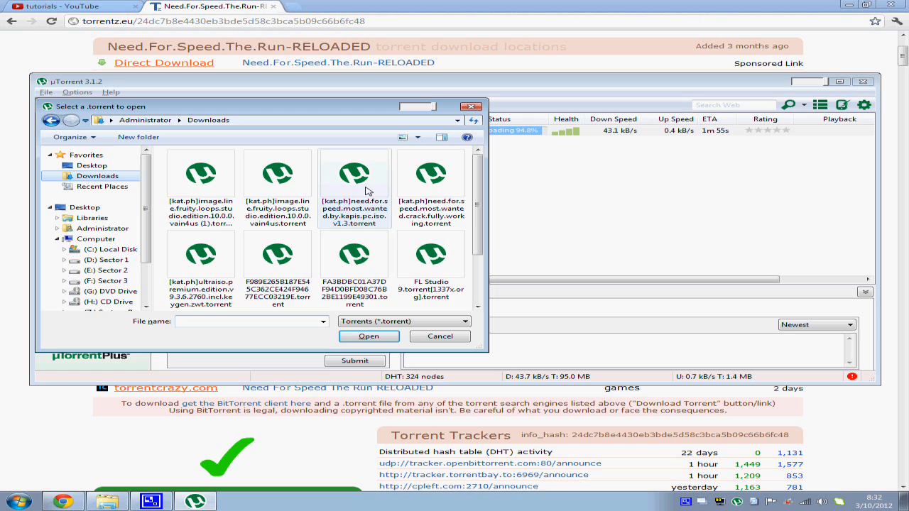
{"action": "scroll", "scroll_direction": "down", "scroll_amount": 3}
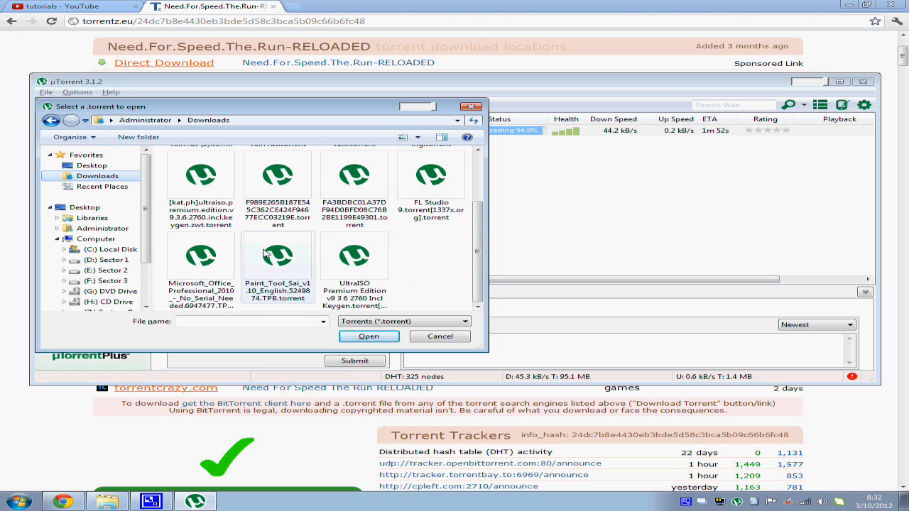
{"action": "left_click", "coordinate": [279, 256]}
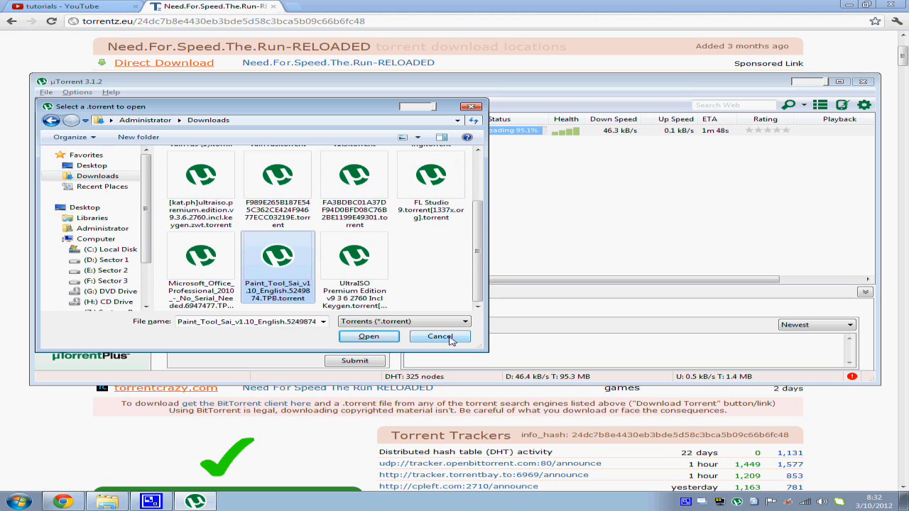
{"action": "left_click", "coordinate": [441, 335]}
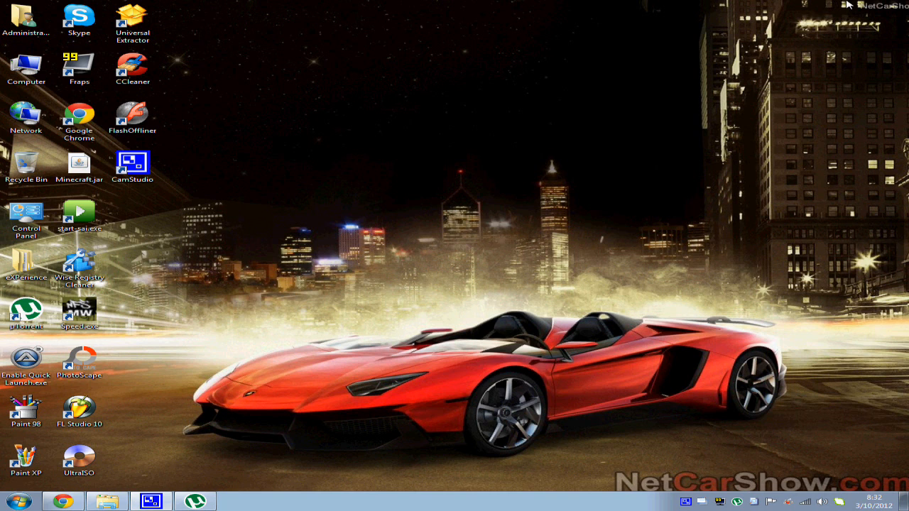
{"action": "mouse_move", "coordinate": [523, 435]}
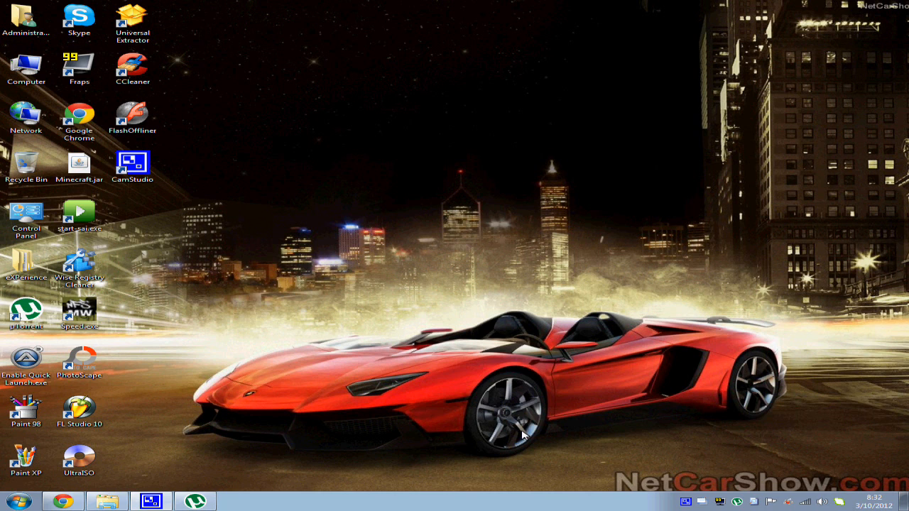
{"action": "mouse_move", "coordinate": [382, 329]}
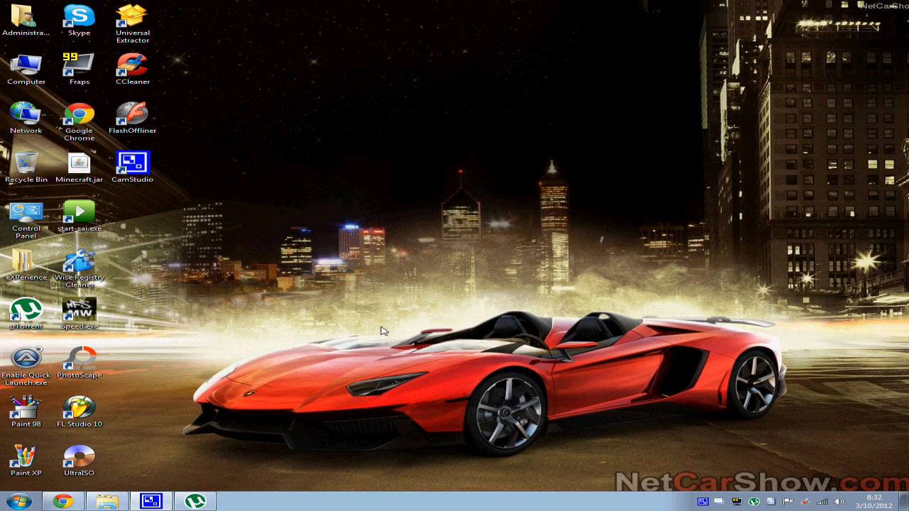
{"action": "mouse_move", "coordinate": [170, 472]}
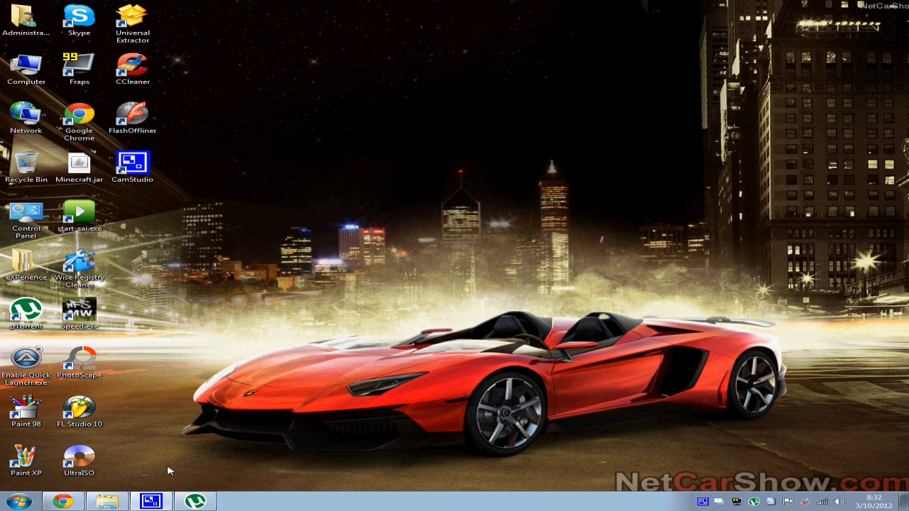
Launch Windows Explorer from the taskbar onto drive E: Sector 2.
{"action": "left_click", "coordinate": [107, 500]}
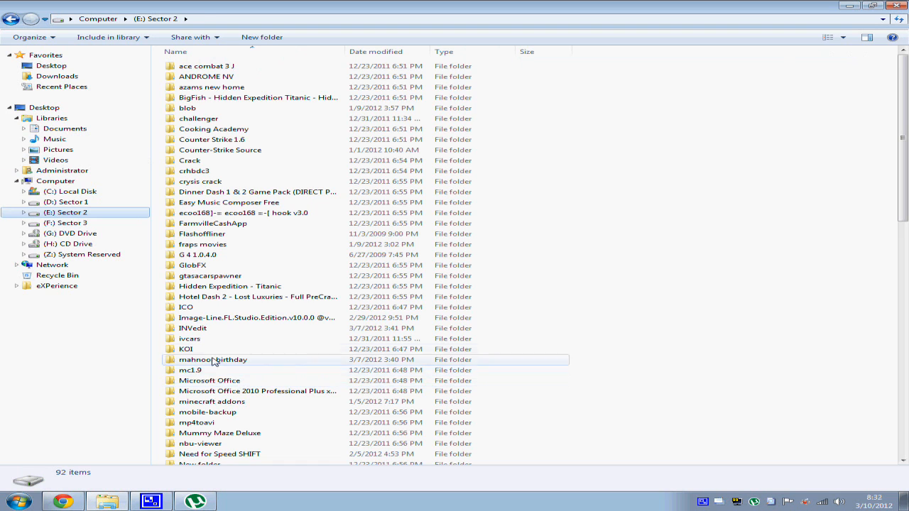
Browse into the KOI folder's Koi artwork images and select the Short stories folder.
{"action": "double_click", "coordinate": [186, 350]}
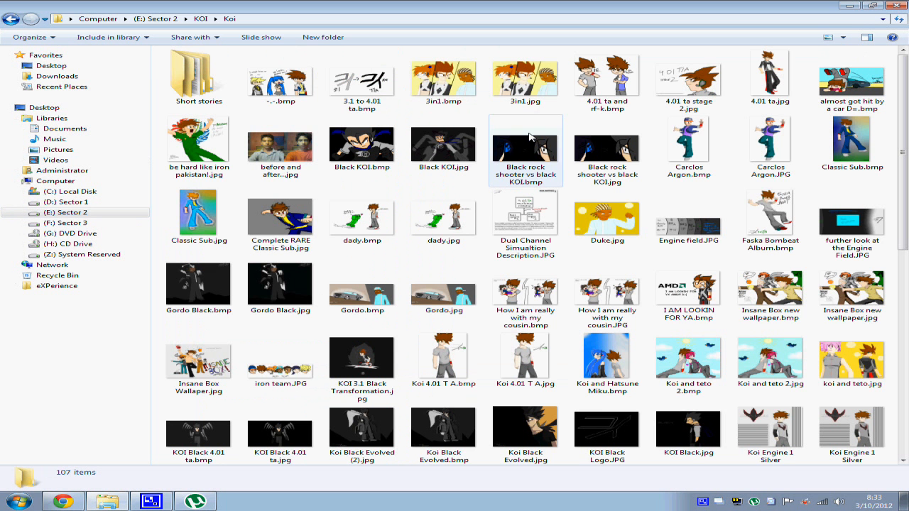
{"action": "scroll", "scroll_direction": "down", "scroll_amount": 3}
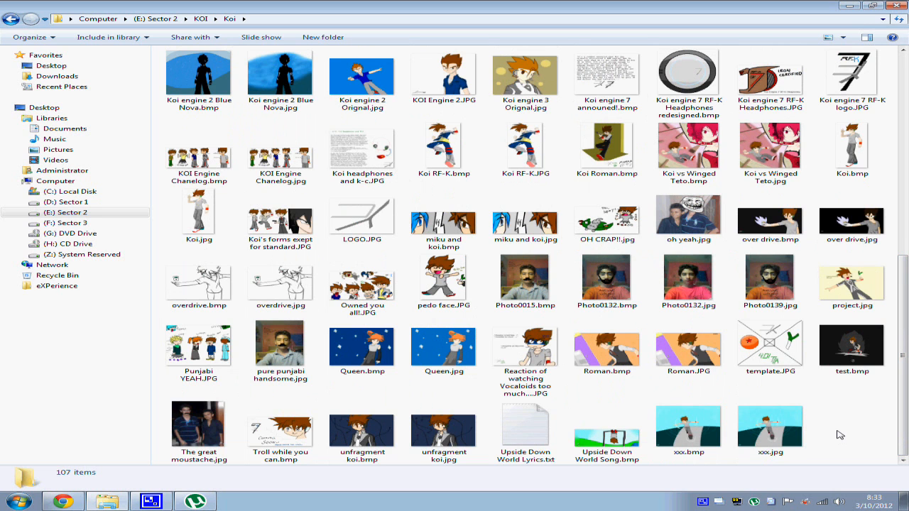
{"action": "scroll", "scroll_direction": "up", "scroll_amount": 3}
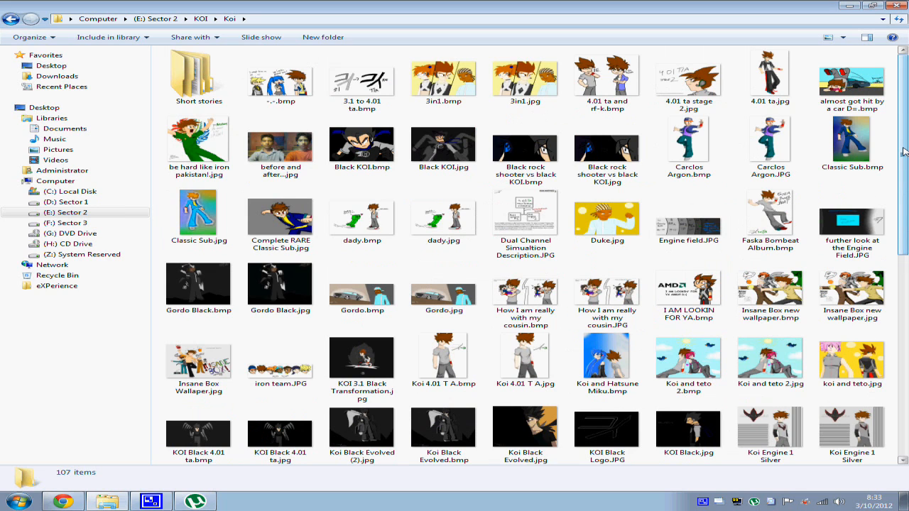
{"action": "left_click", "coordinate": [198, 77]}
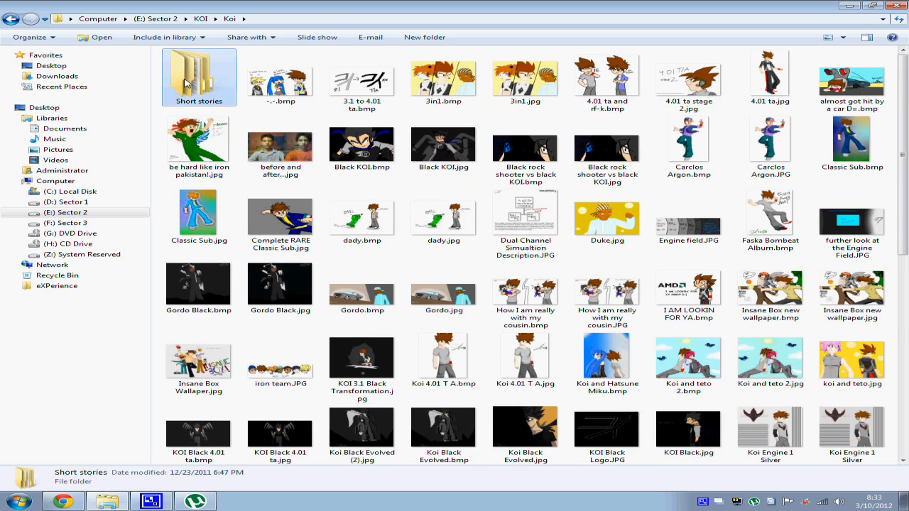
Enter the Short stories folder, then bring up CamStudio's Record/Stop/Pause/Exit tray menu.
{"action": "double_click", "coordinate": [199, 72]}
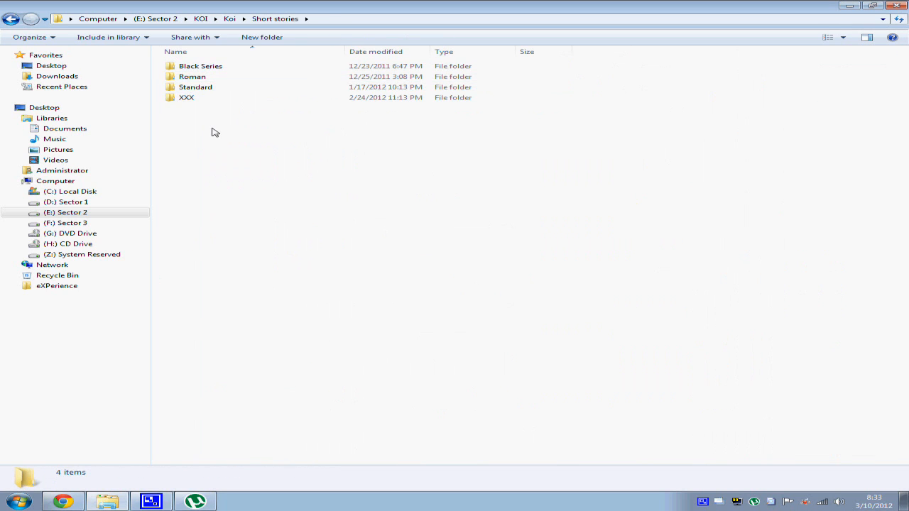
{"action": "mouse_move", "coordinate": [216, 156]}
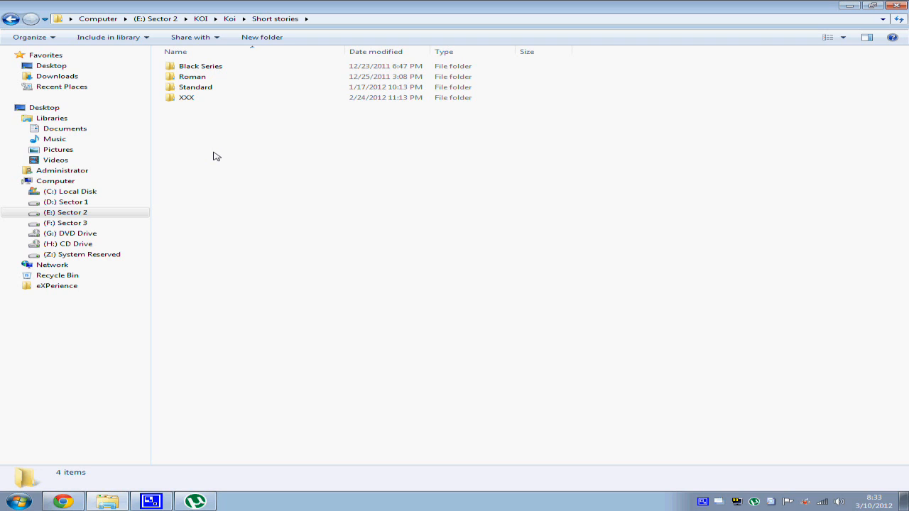
{"action": "mouse_move", "coordinate": [298, 311]}
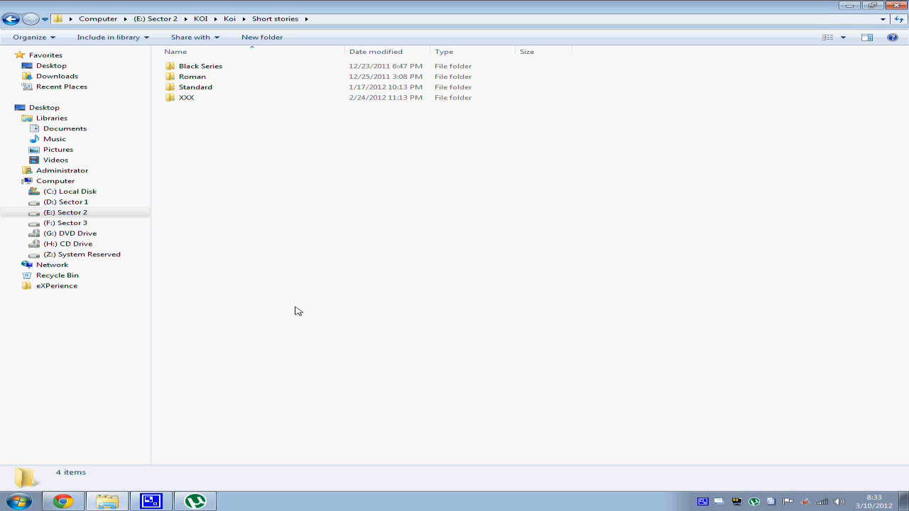
{"action": "mouse_move", "coordinate": [12, 19]}
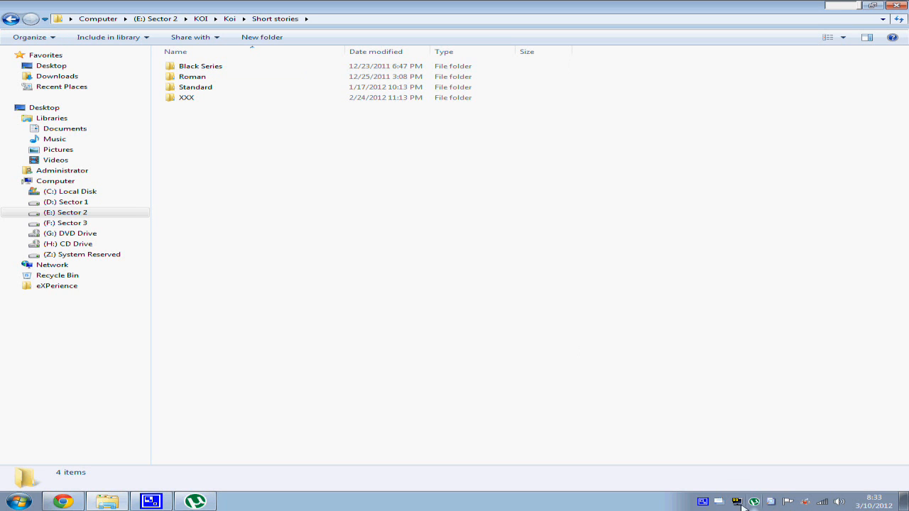
{"action": "mouse_move", "coordinate": [707, 505]}
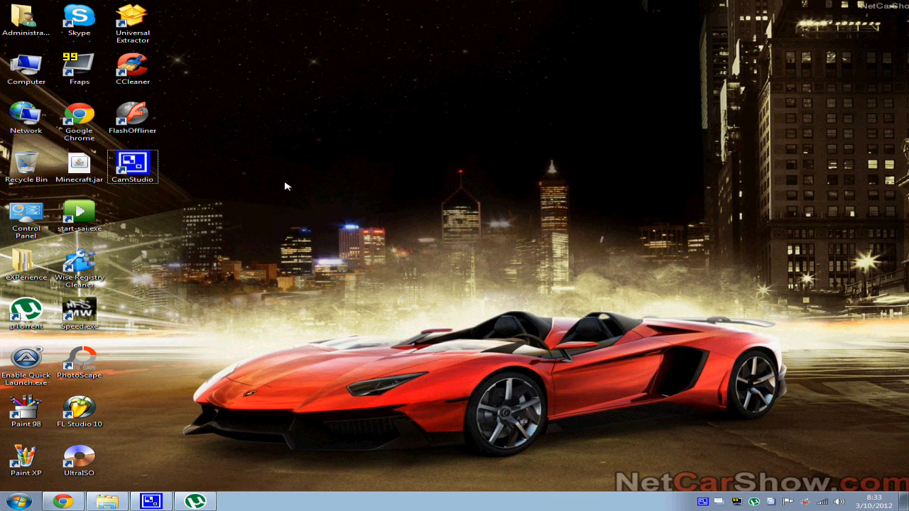
{"action": "right_click", "coordinate": [705, 503]}
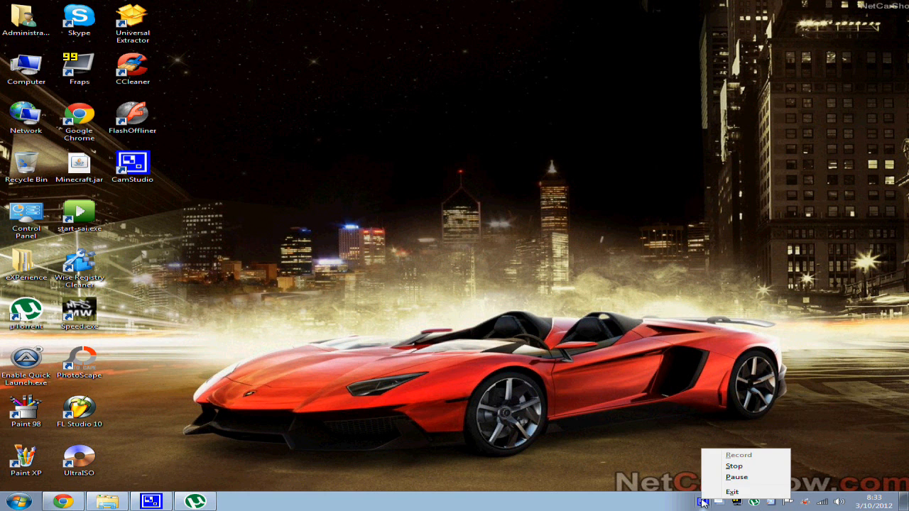